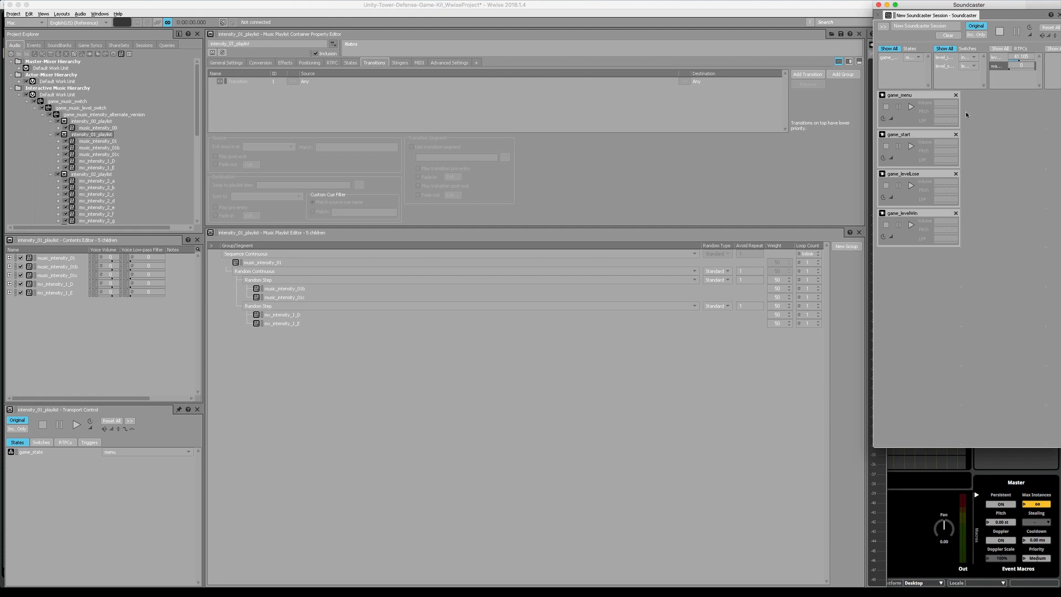
{"action": "mouse_move", "coordinate": [929, 115]}
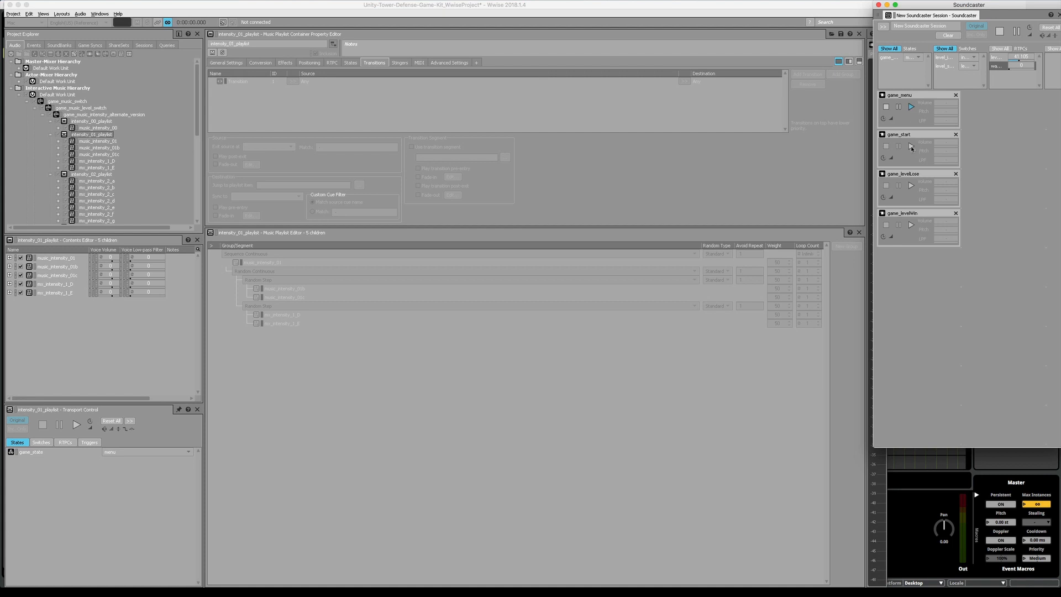
Switch Wwise's game_state to gameplay in the Transport Control States tab
{"action": "left_click", "coordinate": [146, 451]}
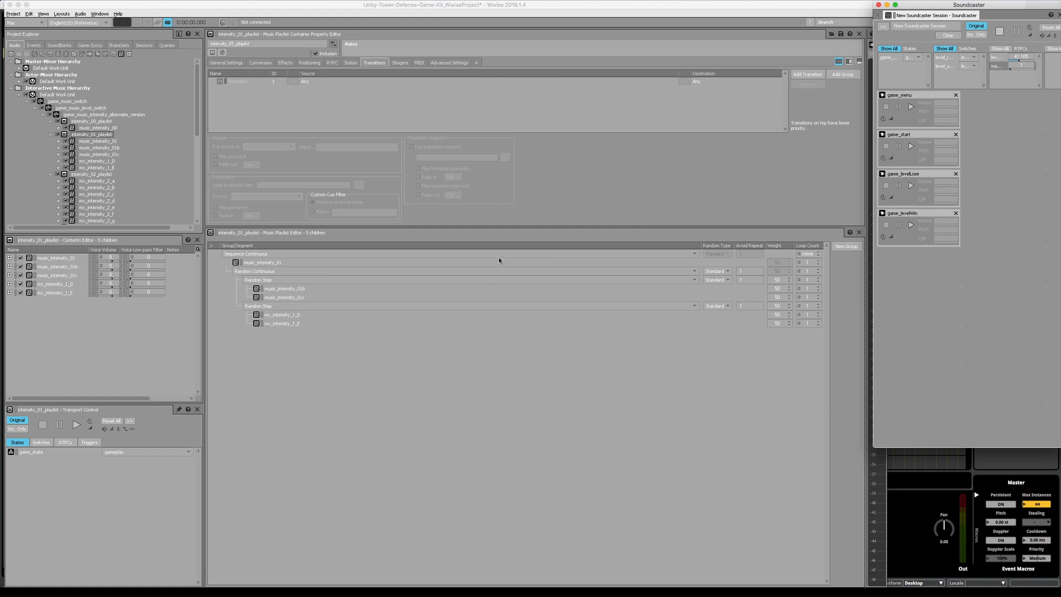
{"action": "mouse_move", "coordinate": [328, 322]}
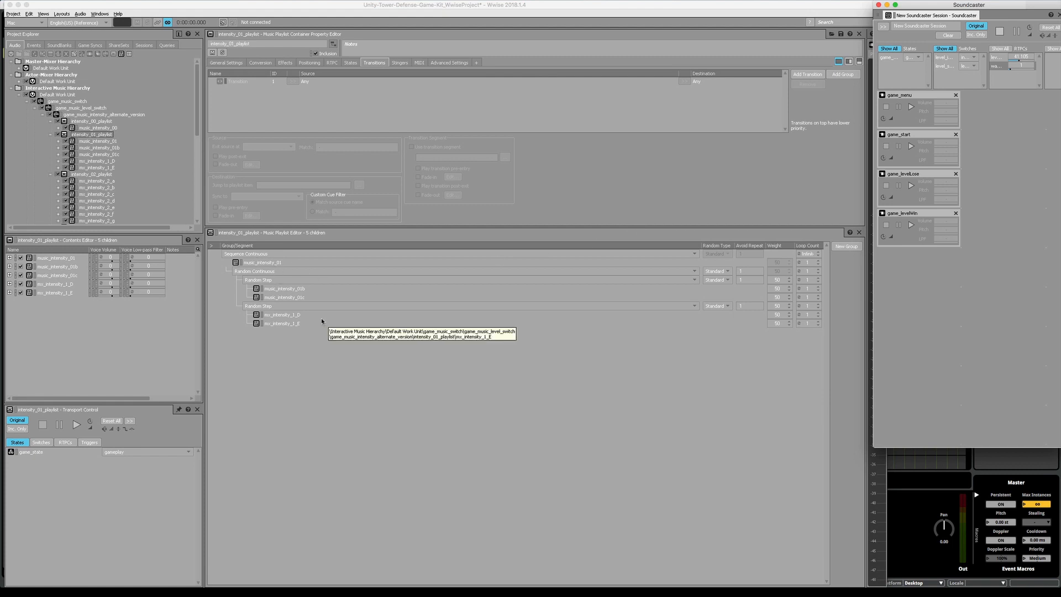
{"action": "mouse_move", "coordinate": [117, 163]}
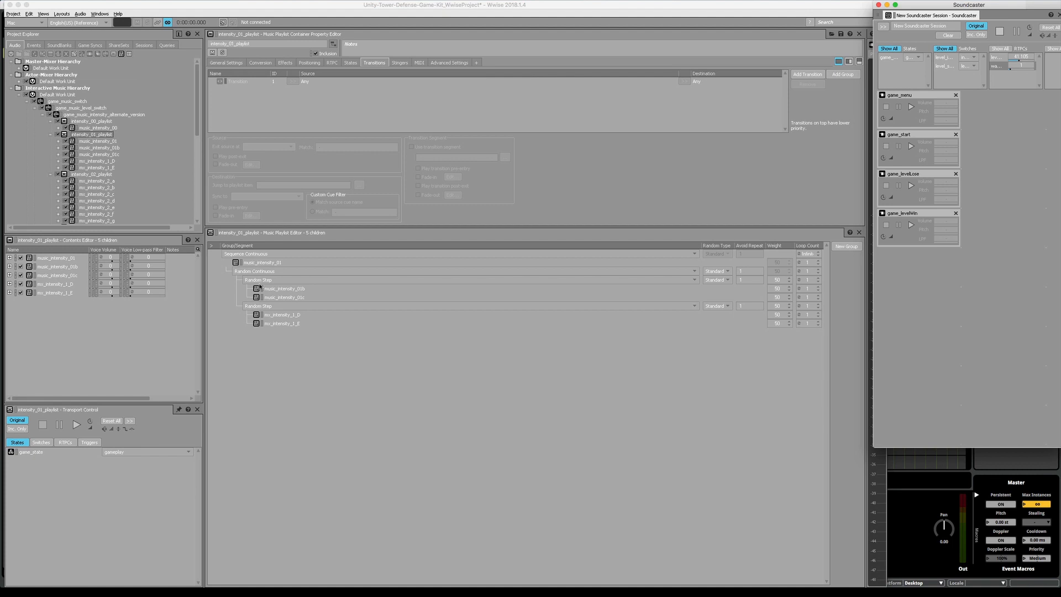
{"action": "mouse_move", "coordinate": [264, 325]}
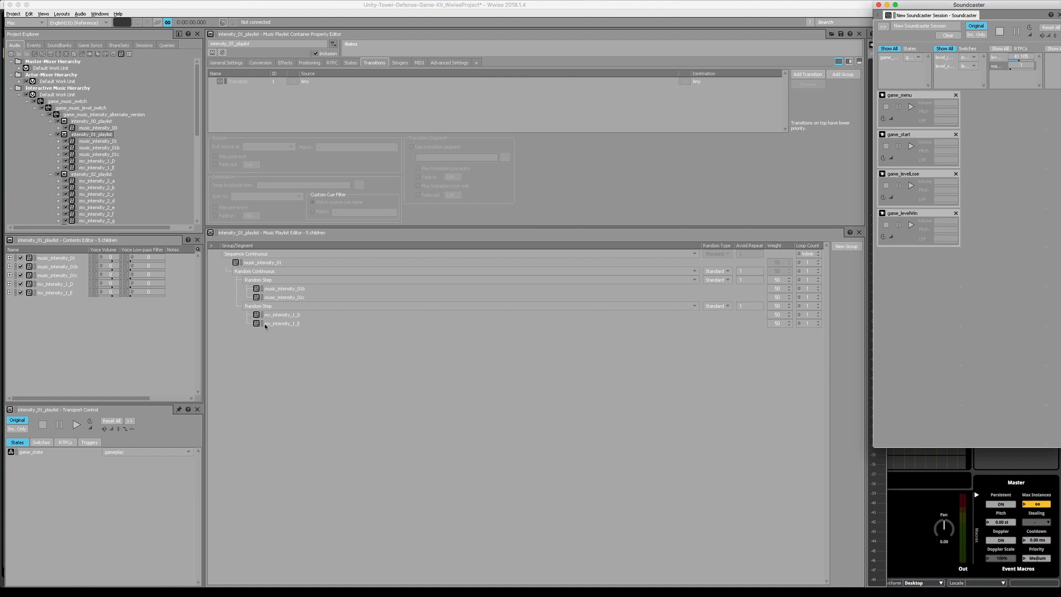
{"action": "mouse_move", "coordinate": [281, 323]}
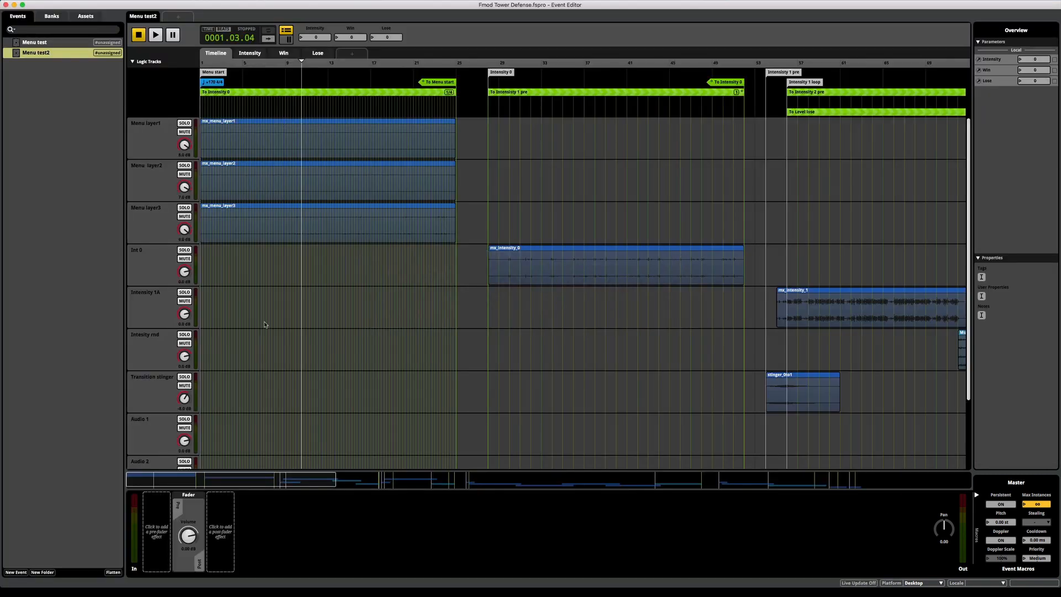
{"action": "mouse_move", "coordinate": [323, 191]}
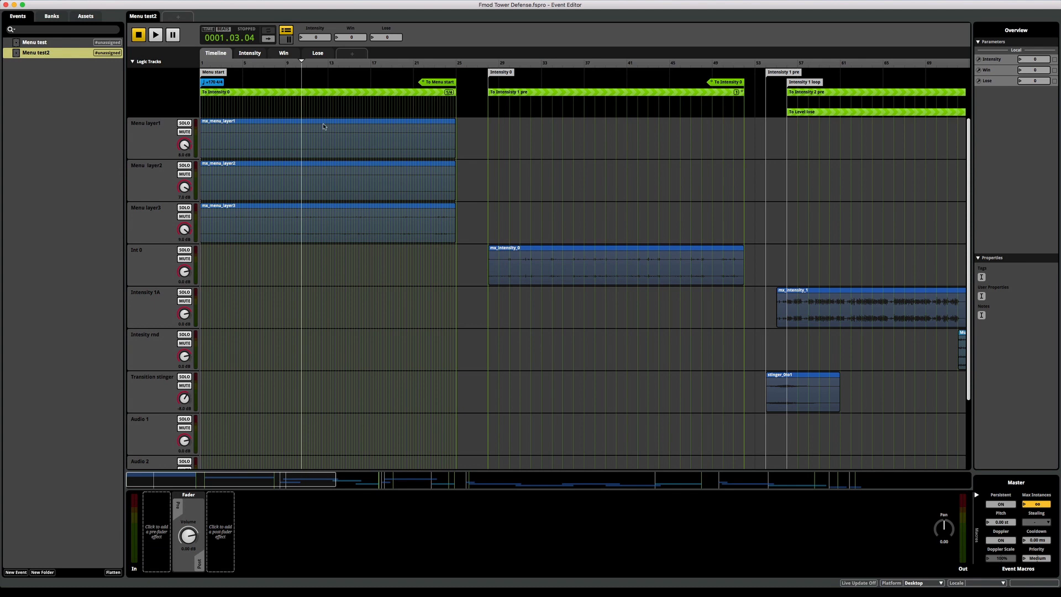
Play the Menu test2 event from the Event Editor transport
{"action": "left_click", "coordinate": [155, 34]}
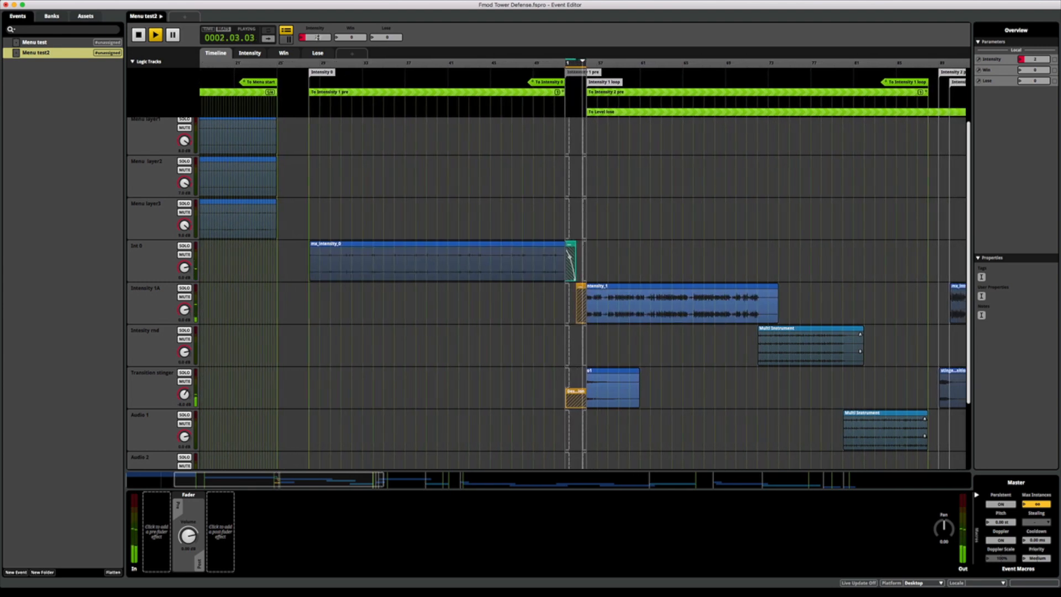
Stop Menu test2 playback, returning the timeline to its start
{"action": "left_click", "coordinate": [138, 34]}
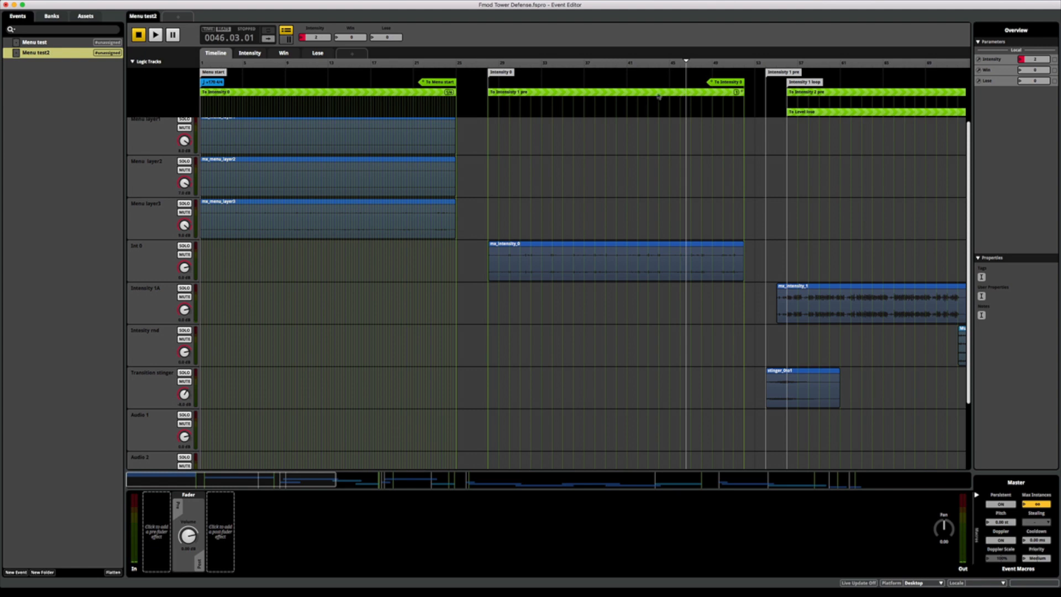
{"action": "mouse_move", "coordinate": [657, 94]}
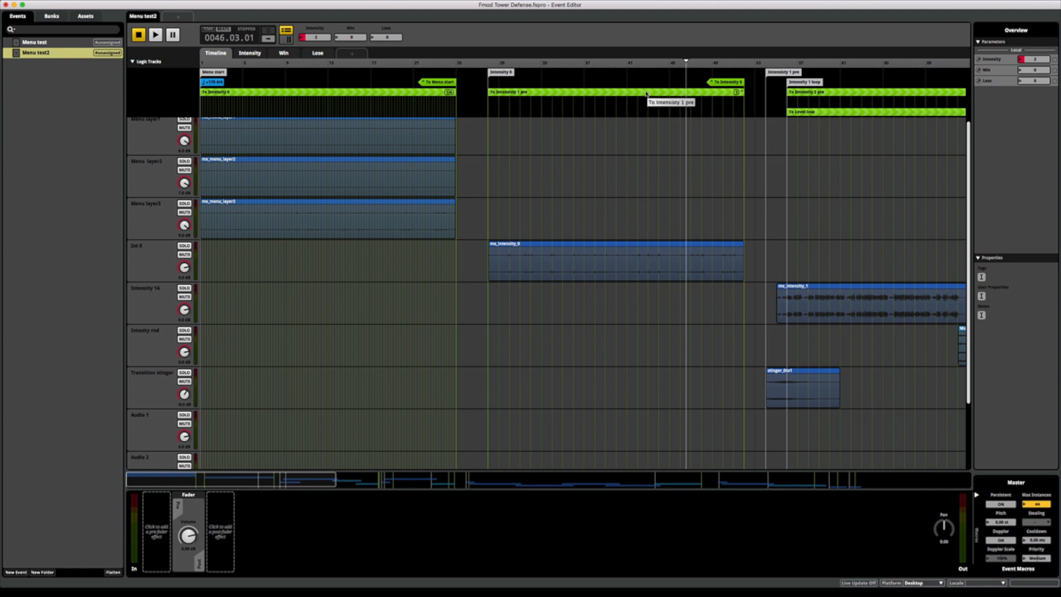
{"action": "mouse_move", "coordinate": [685, 60]}
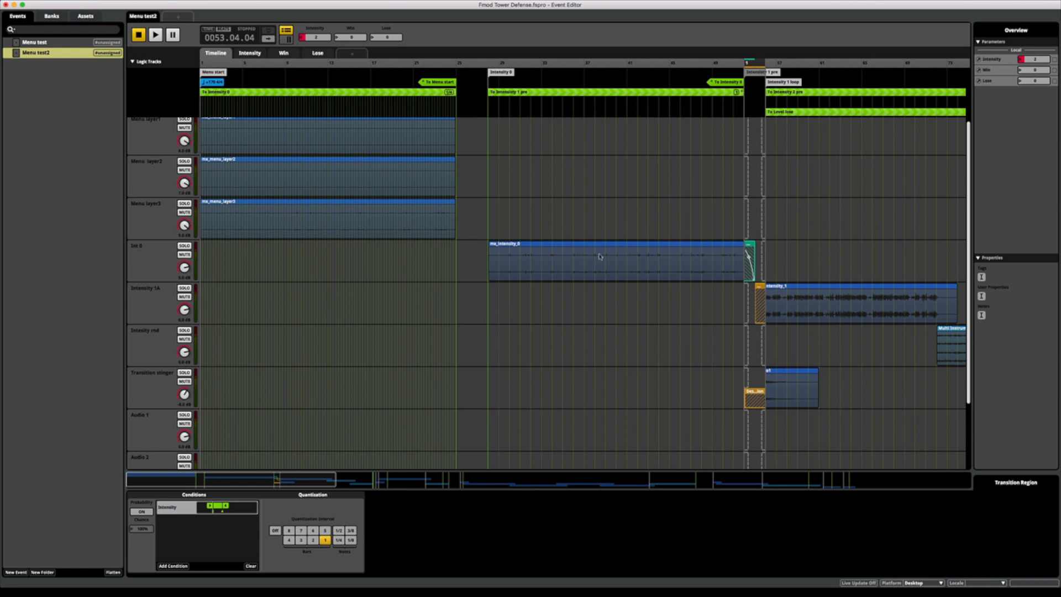
{"action": "mouse_move", "coordinate": [673, 250]}
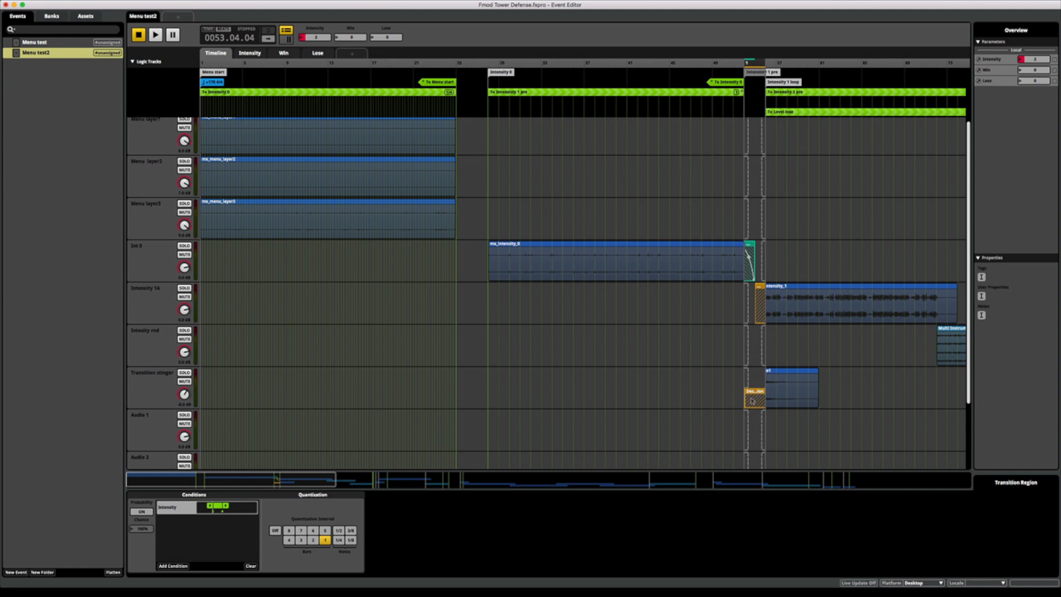
{"action": "mouse_move", "coordinate": [778, 293]}
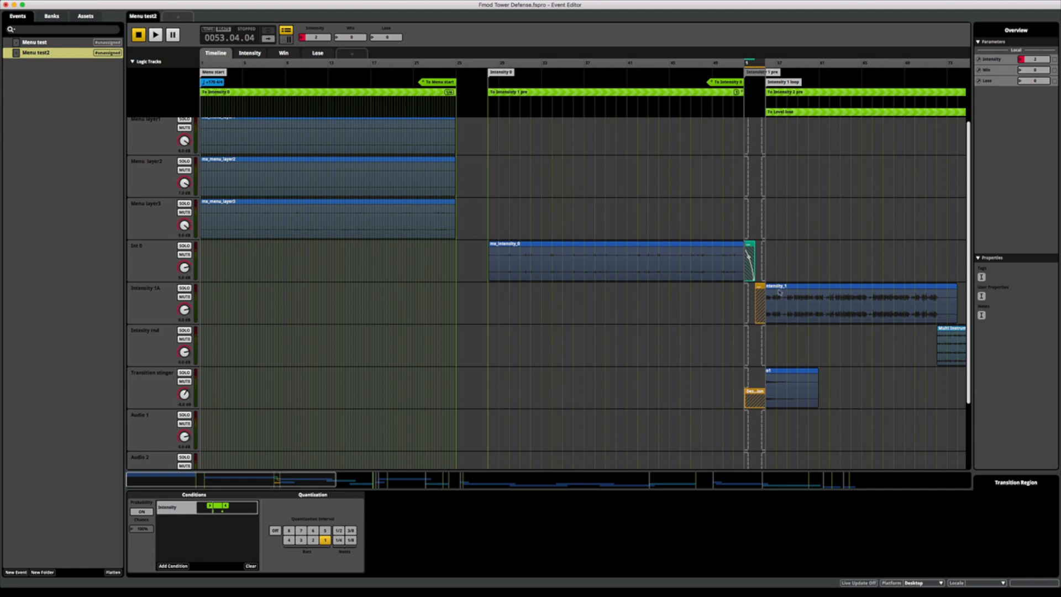
{"action": "mouse_move", "coordinate": [803, 296]}
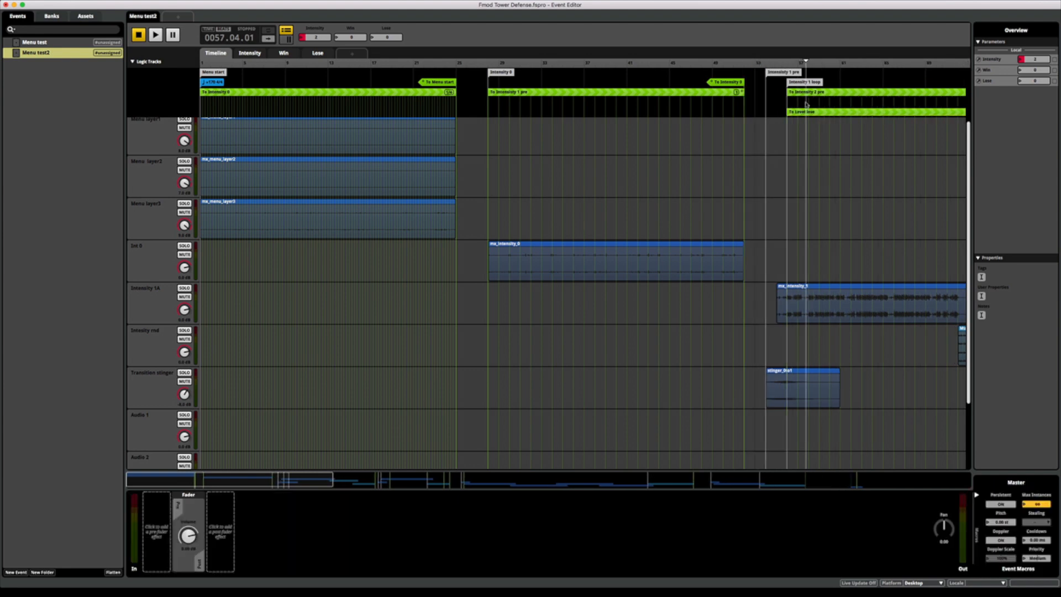
Play Menu test2 through the stinger into the Intensity 1 loop, then stop it
{"action": "left_click", "coordinate": [155, 34]}
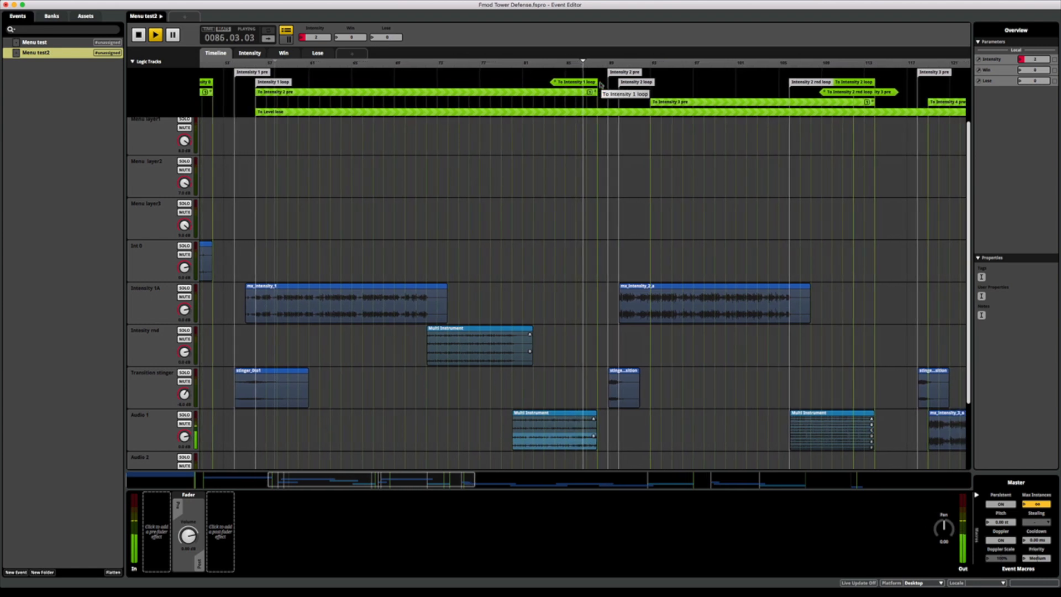
{"action": "left_click", "coordinate": [138, 34]}
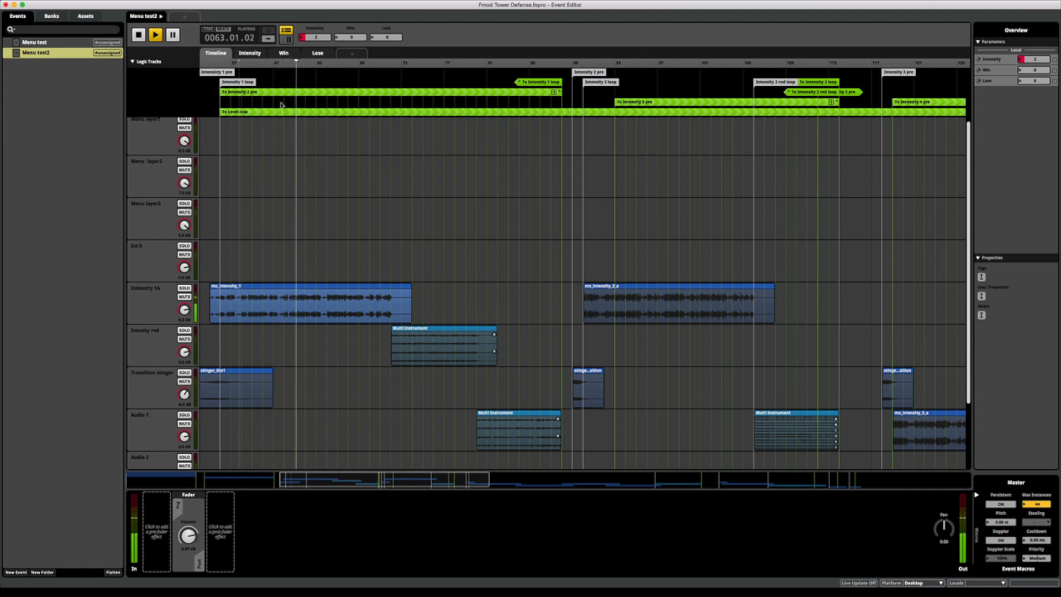
{"action": "left_click", "coordinate": [138, 34]}
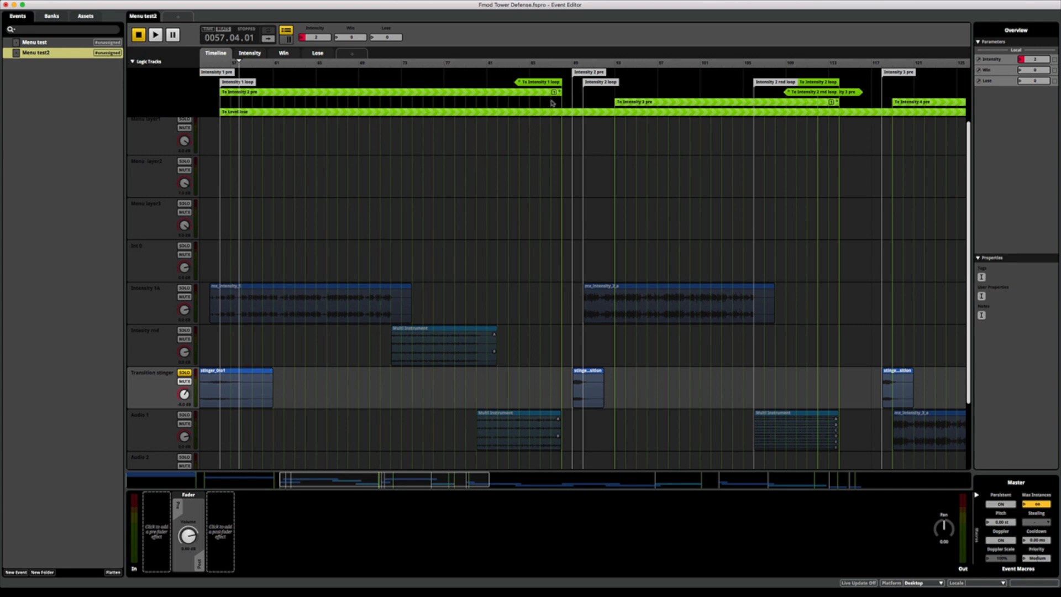
Play Menu test2 from bar 87 to test the Intensity 1 loop, then stop
{"action": "left_click", "coordinate": [551, 60]}
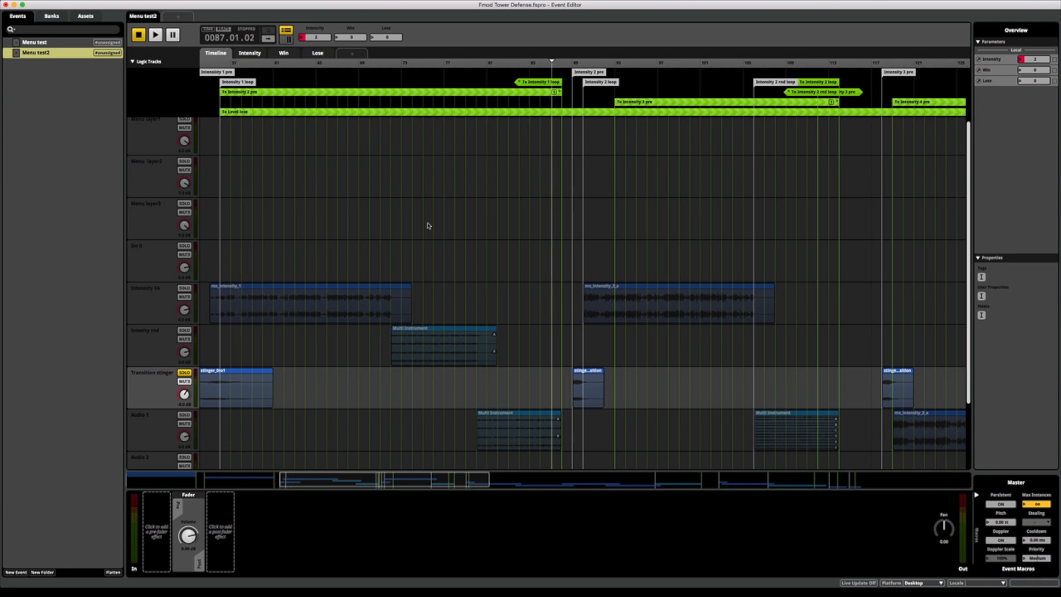
{"action": "mouse_move", "coordinate": [533, 204]}
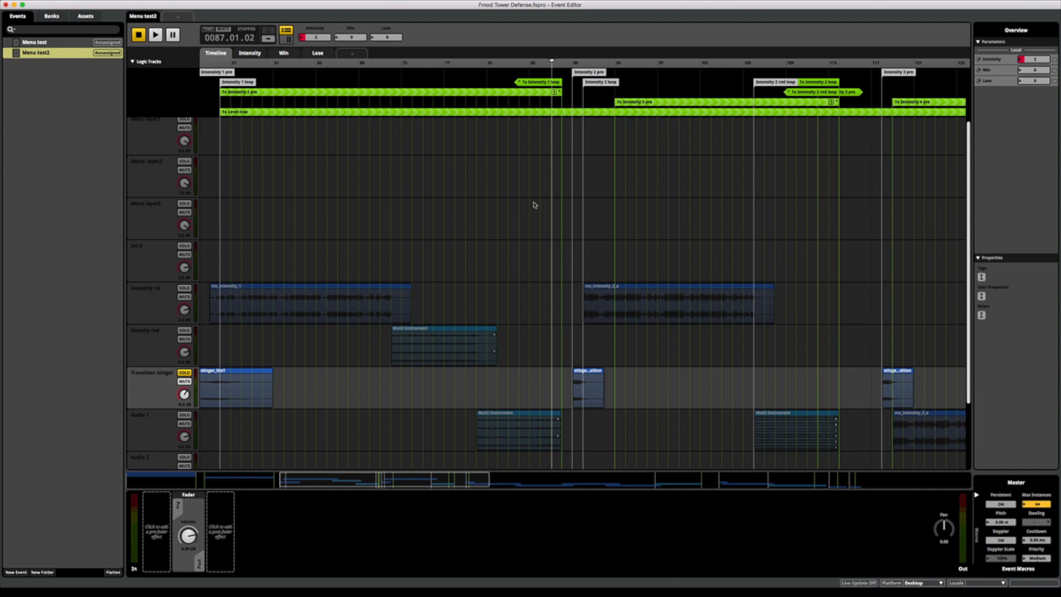
{"action": "mouse_move", "coordinate": [534, 177]}
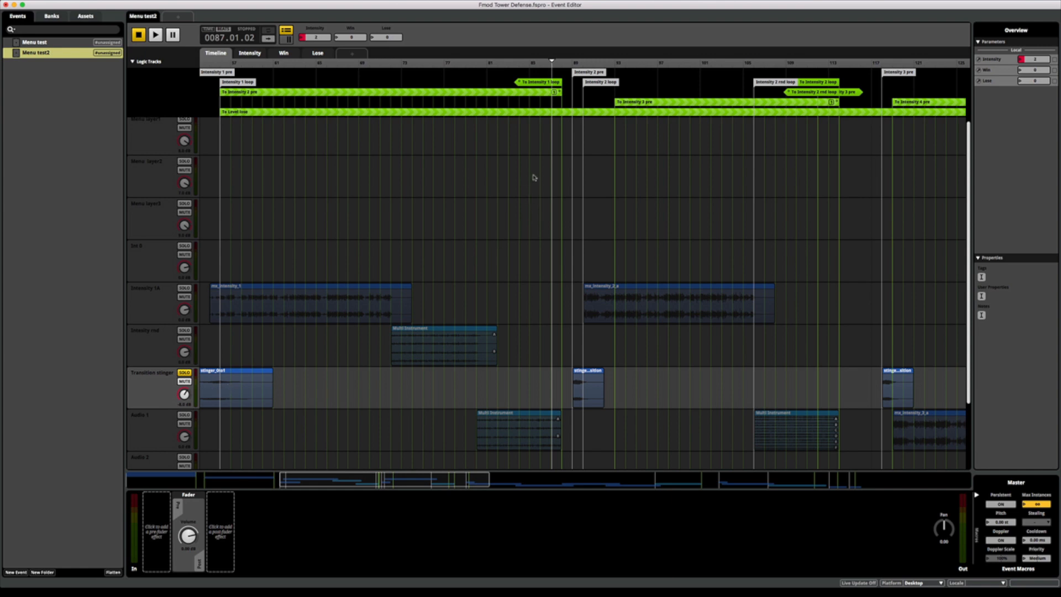
{"action": "left_click", "coordinate": [155, 34]}
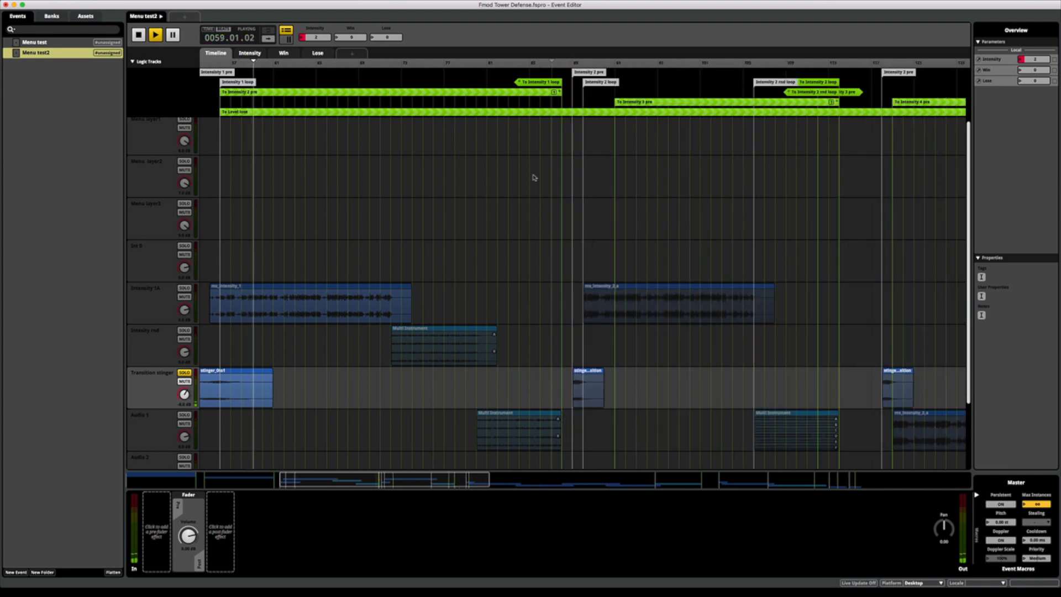
{"action": "left_click", "coordinate": [138, 34]}
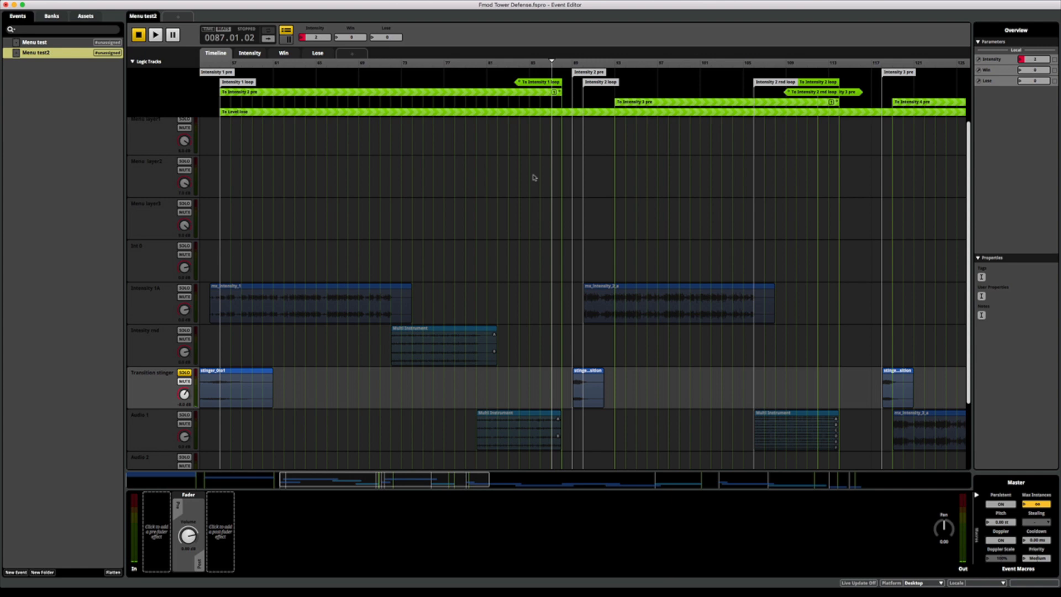
{"action": "mouse_move", "coordinate": [433, 287]}
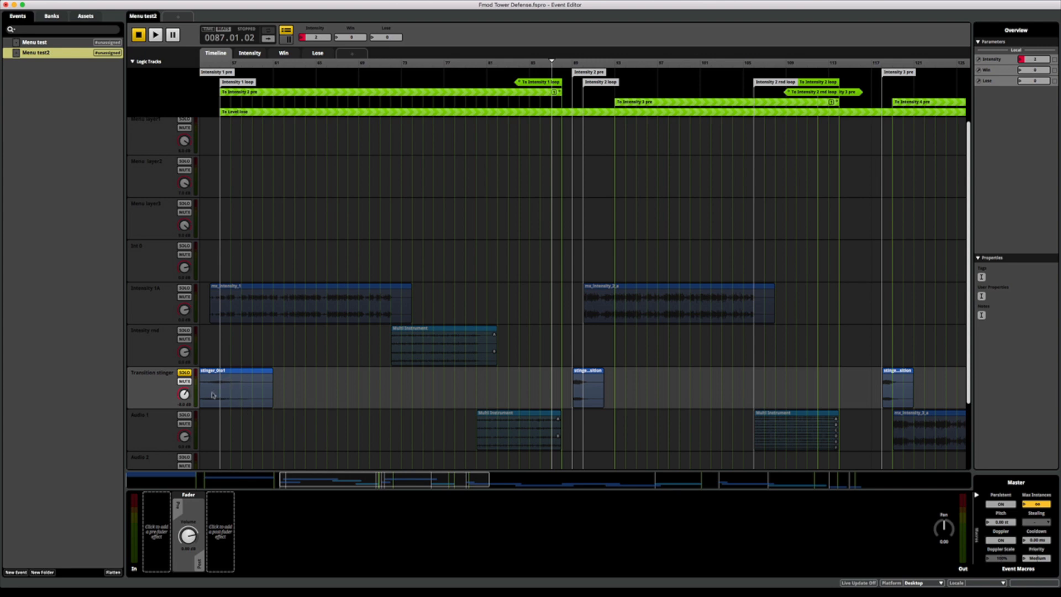
{"action": "mouse_move", "coordinate": [237, 403]}
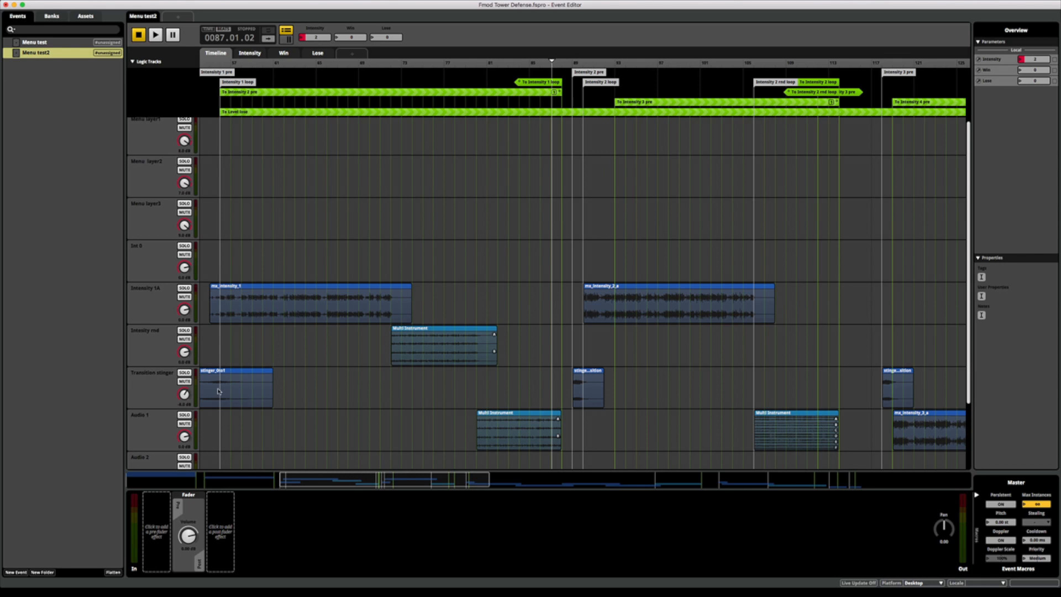
{"action": "mouse_move", "coordinate": [320, 364]}
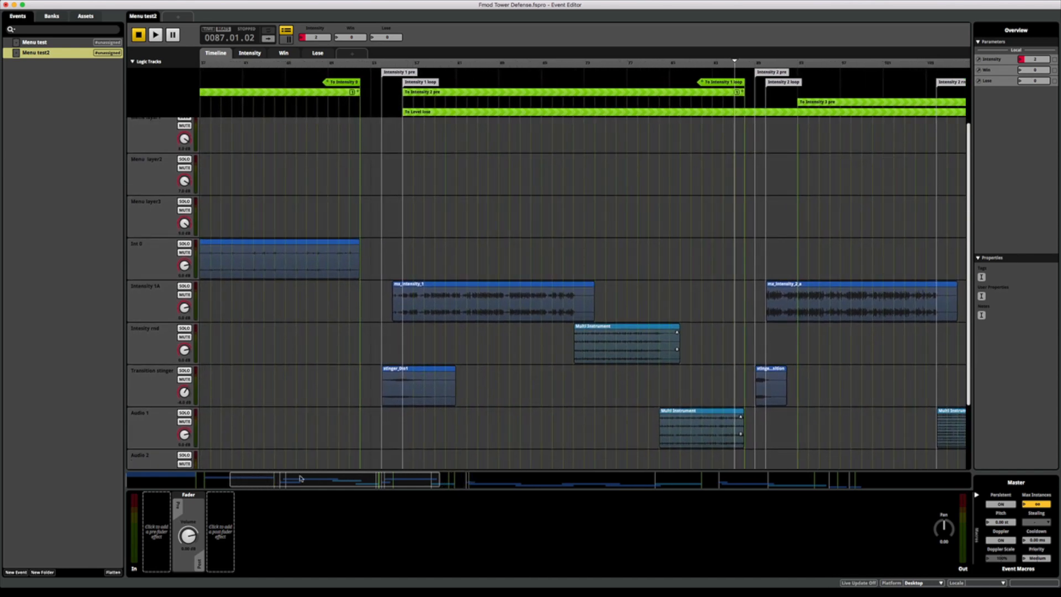
{"action": "mouse_move", "coordinate": [466, 384]}
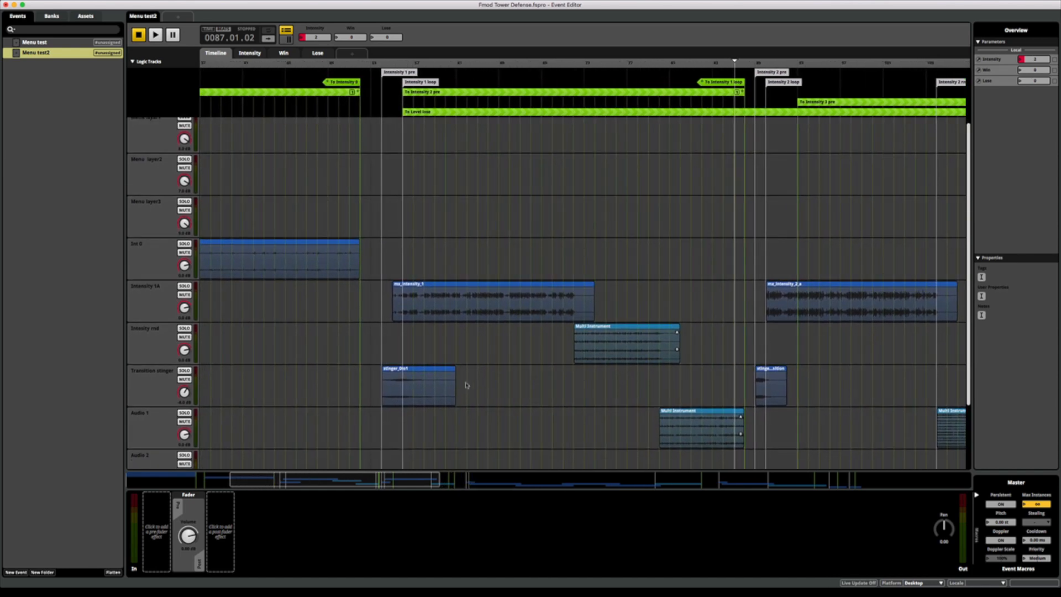